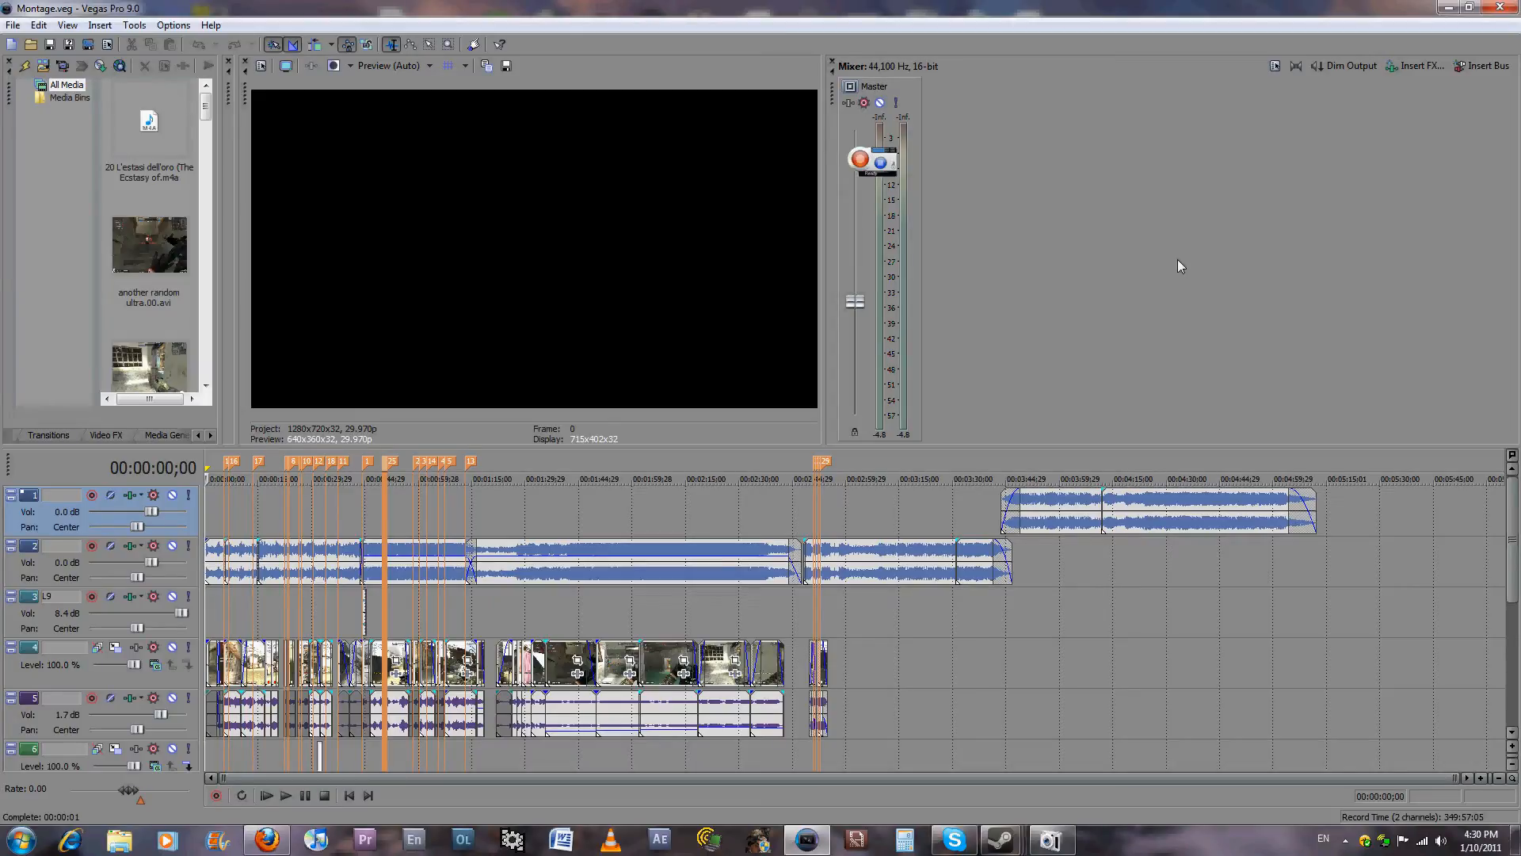
{"action": "mouse_move", "coordinate": [343, 722]}
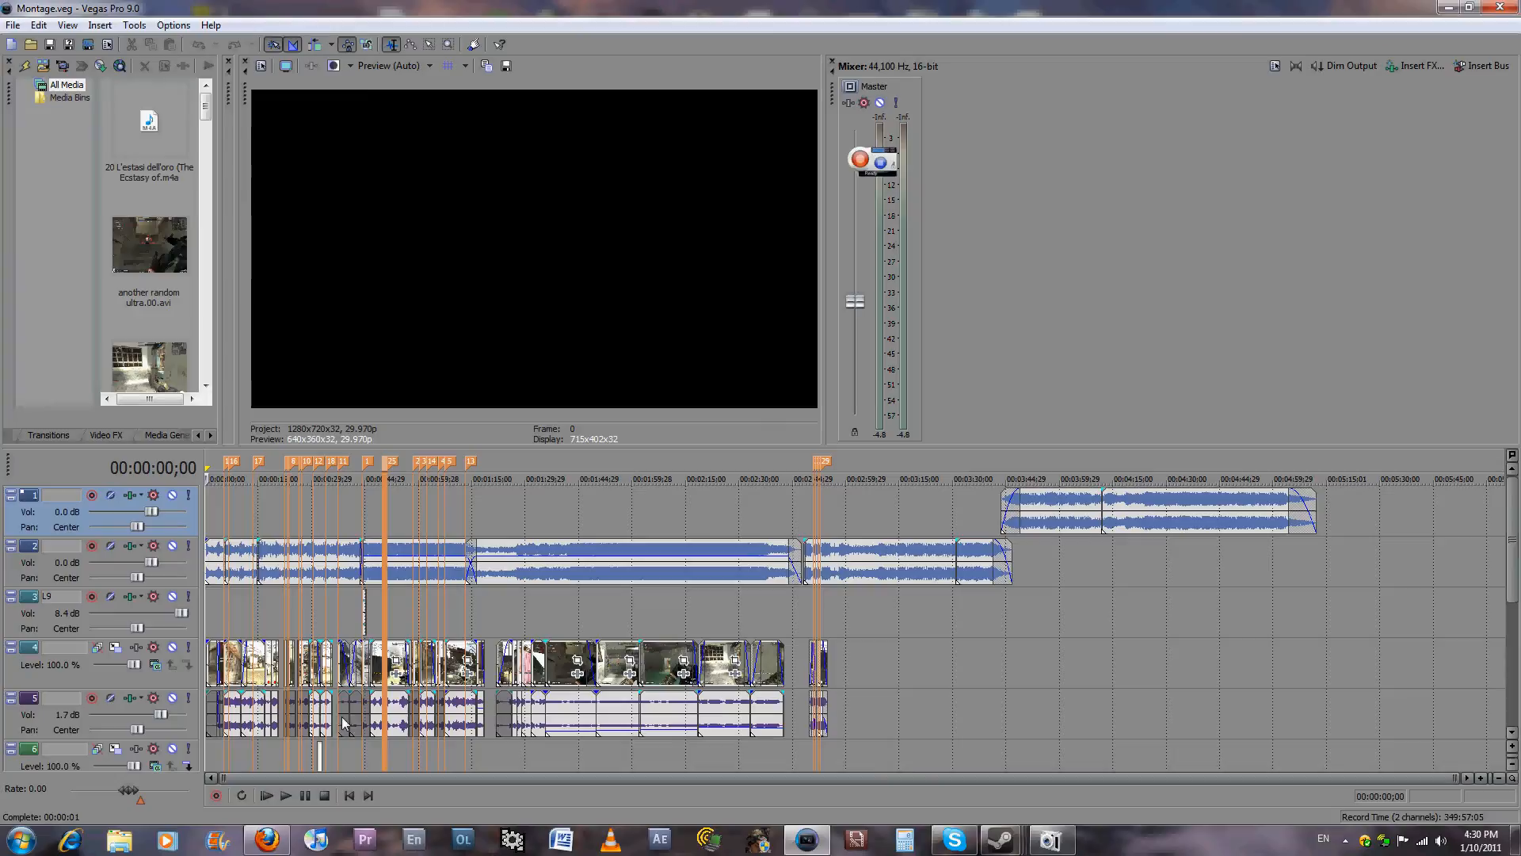
{"action": "mouse_move", "coordinate": [412, 531]}
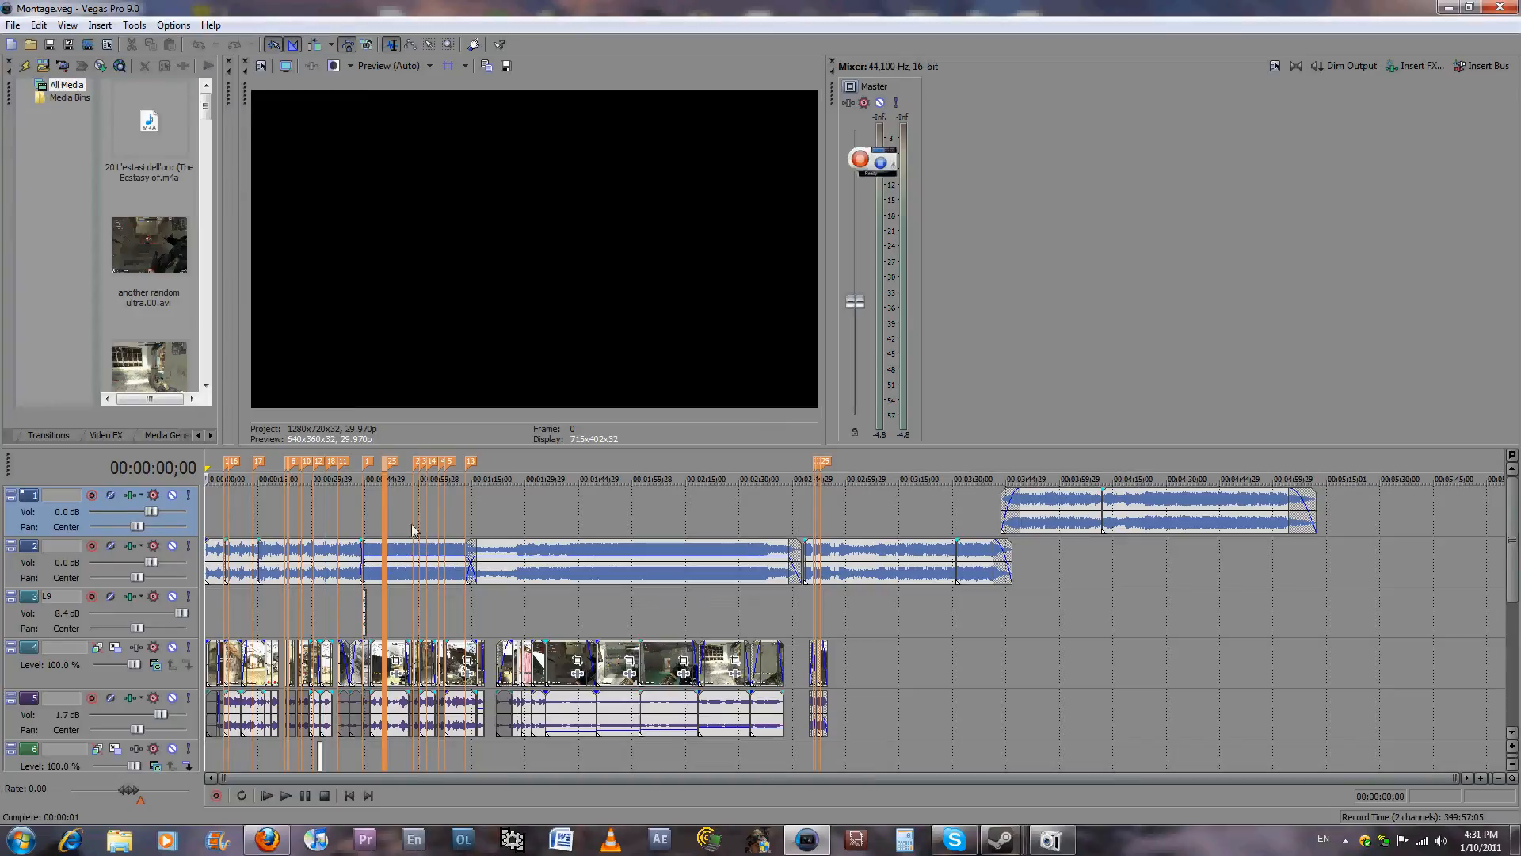
{"action": "mouse_move", "coordinate": [463, 488]}
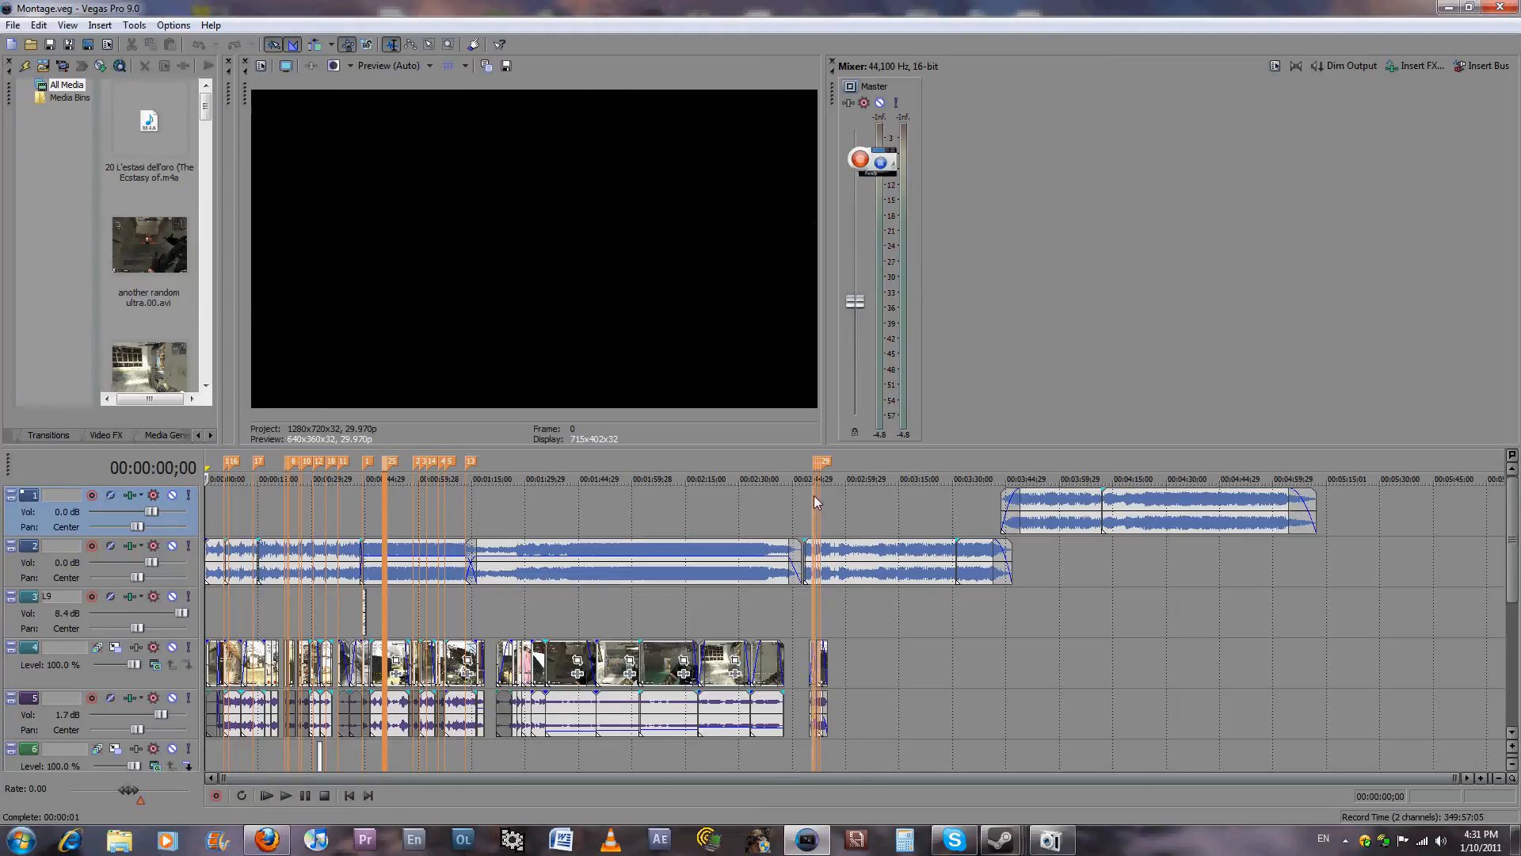
Step: Cue the Montage timeline at 2:50 to preview the sniper-scope clip
{"action": "left_click", "coordinate": [815, 501]}
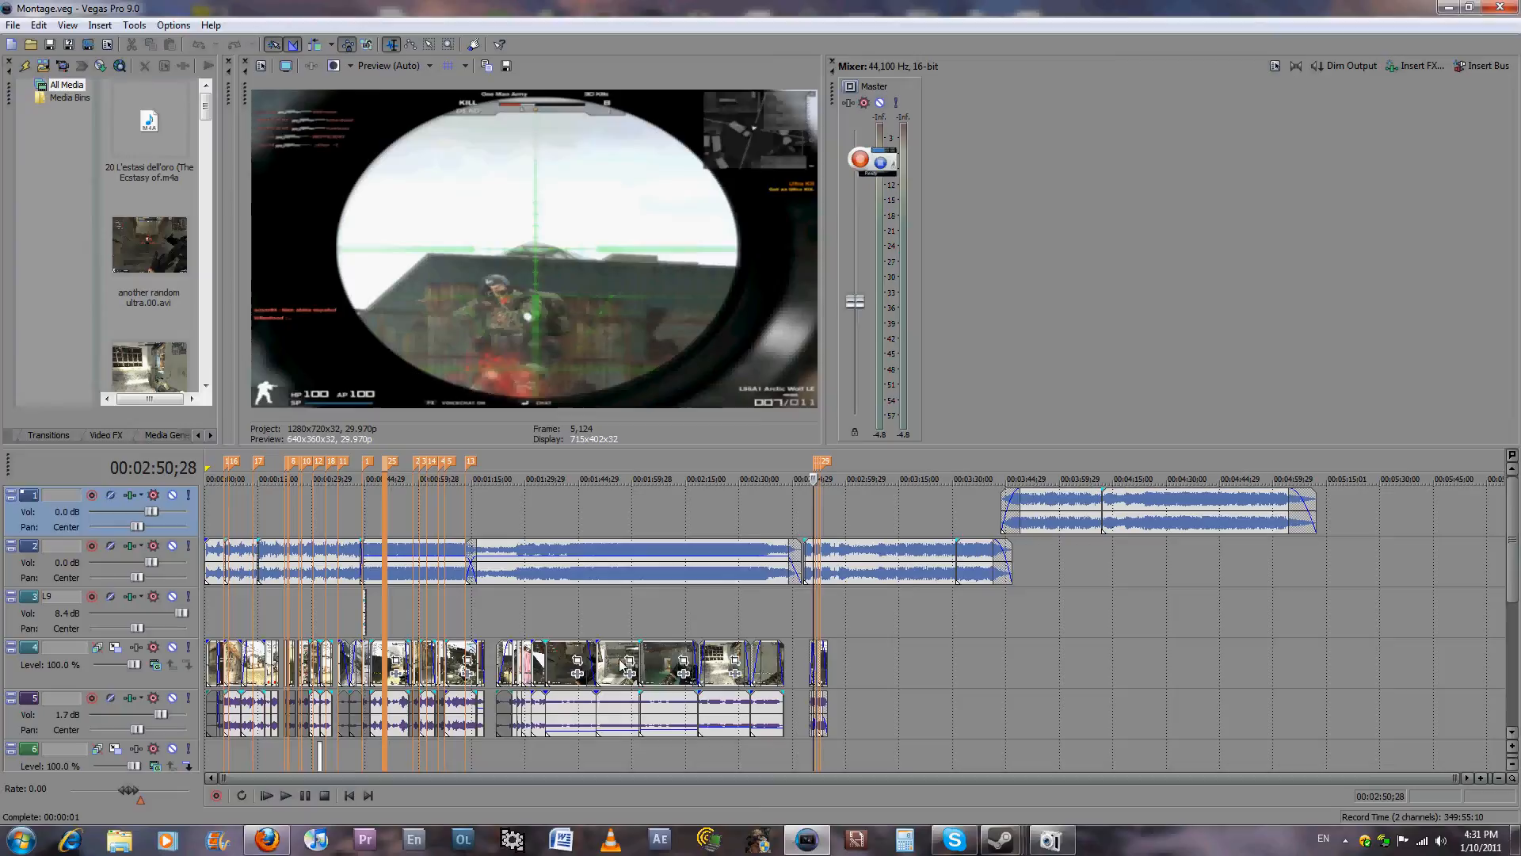
Step: Move the timeline cursor to 00:03:39;04, then switch to Firefox
{"action": "left_click", "coordinate": [982, 479]}
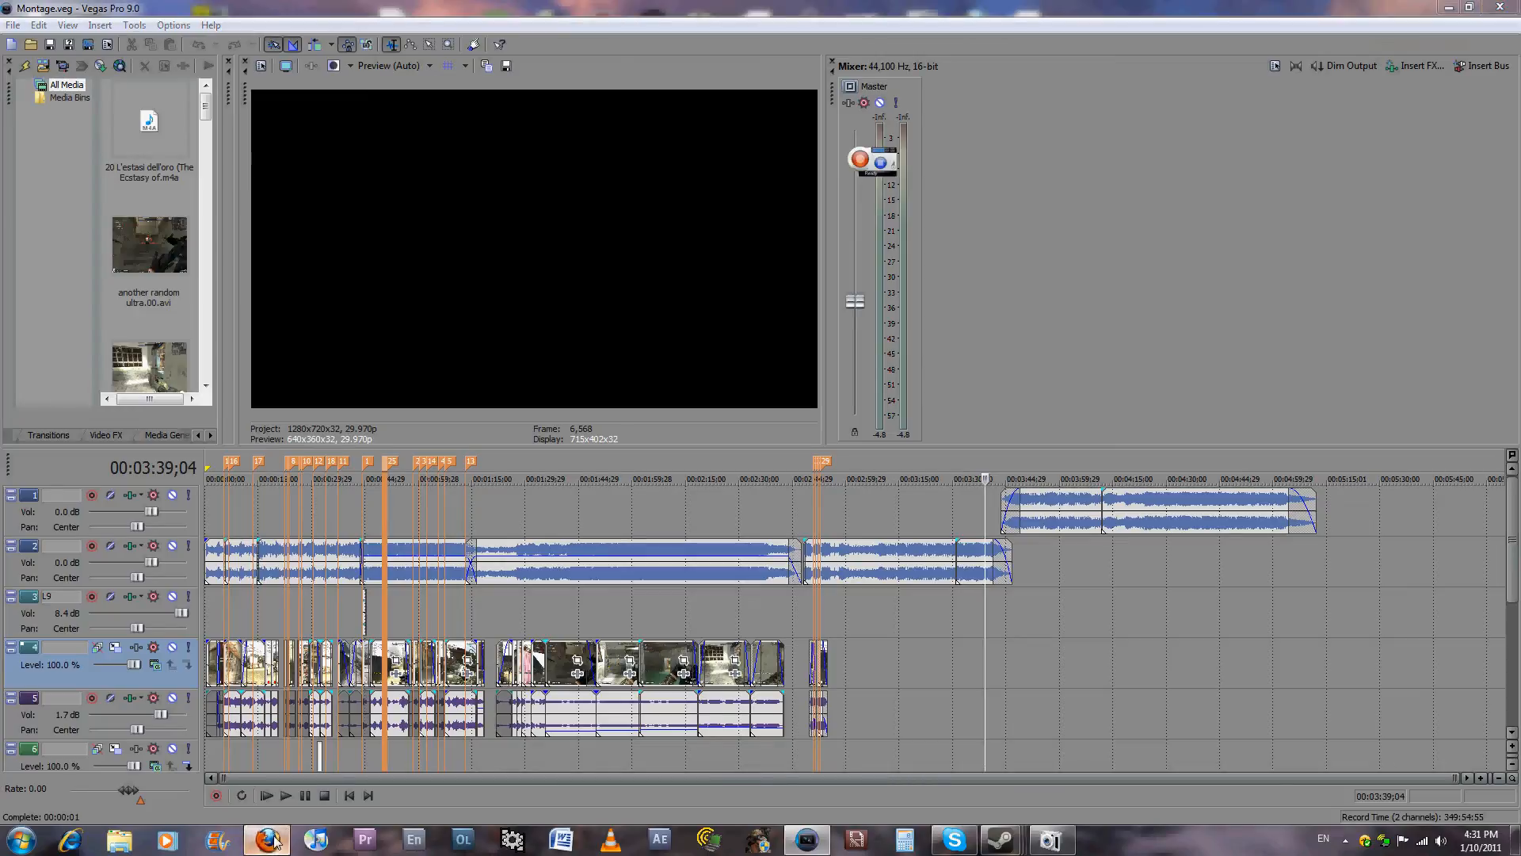
{"action": "left_click", "coordinate": [267, 839]}
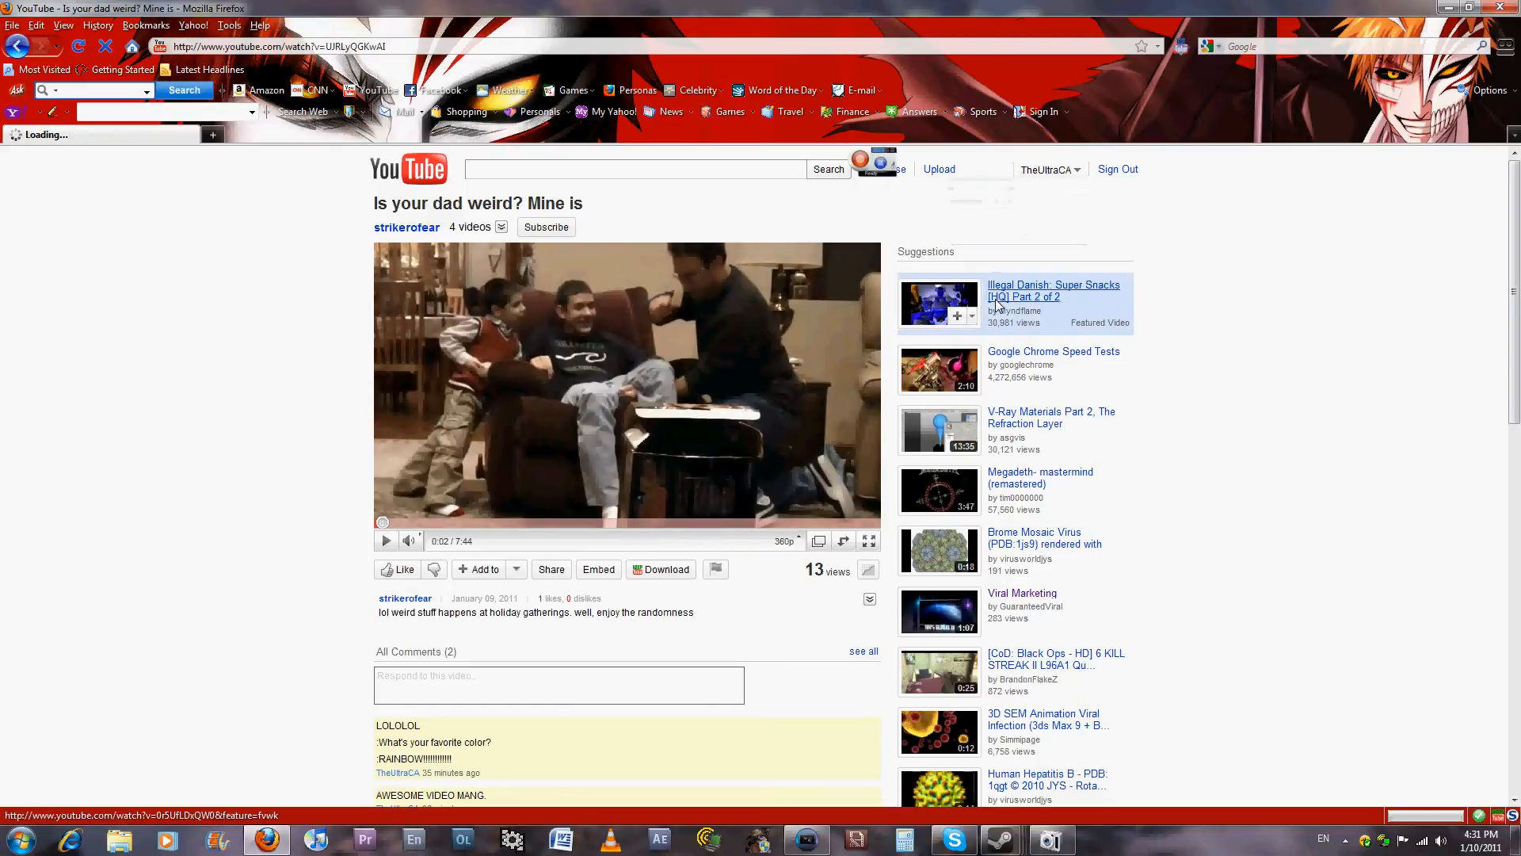
Step: Visit the channel page, then return to 'Is your dad weird? Mine is' to play it
{"action": "left_click", "coordinate": [1046, 169]}
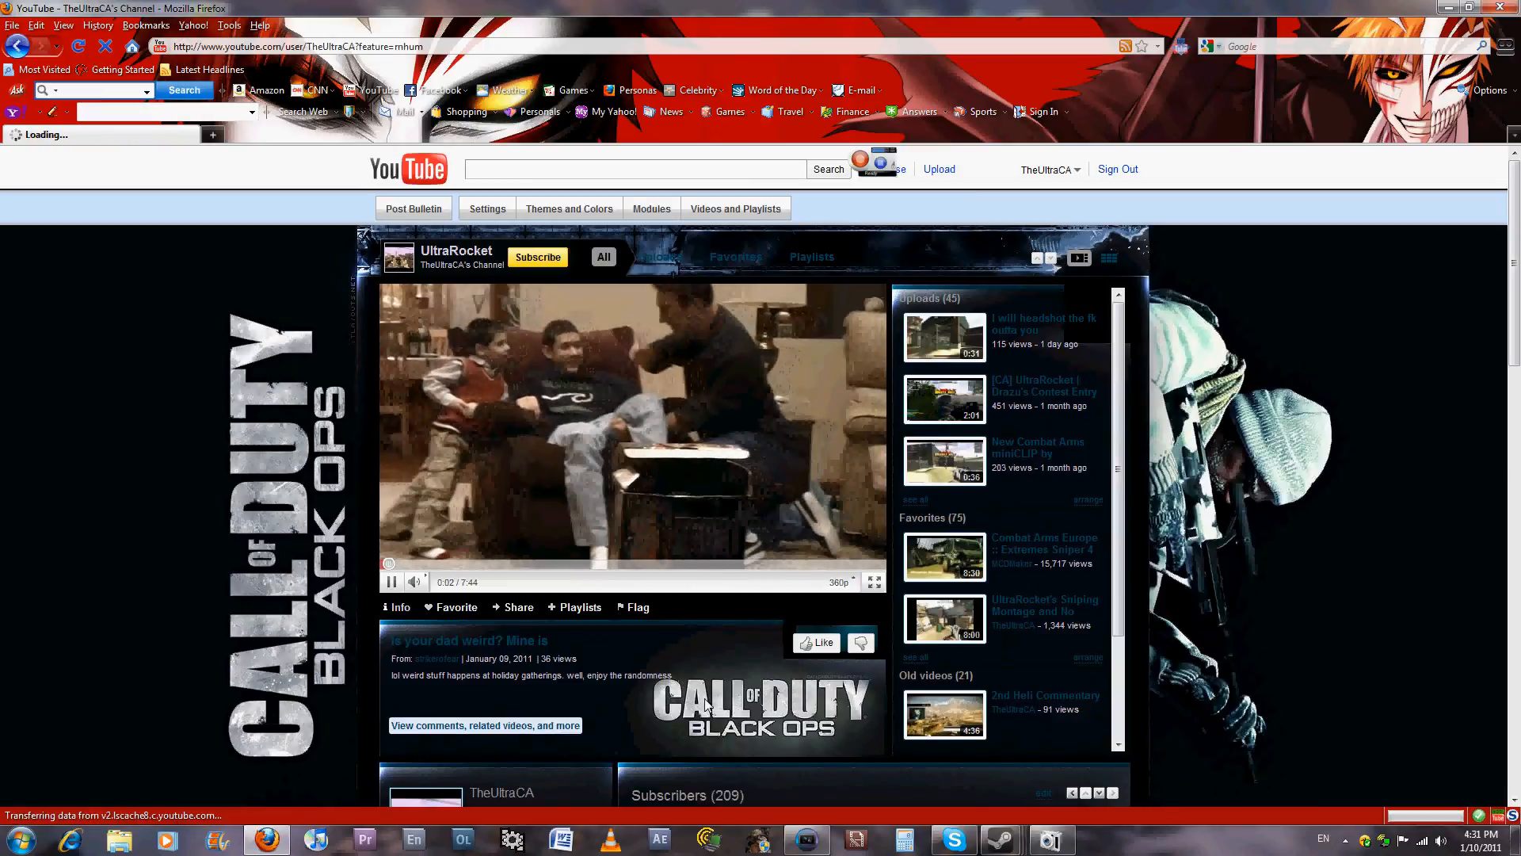
{"action": "left_click", "coordinate": [485, 725]}
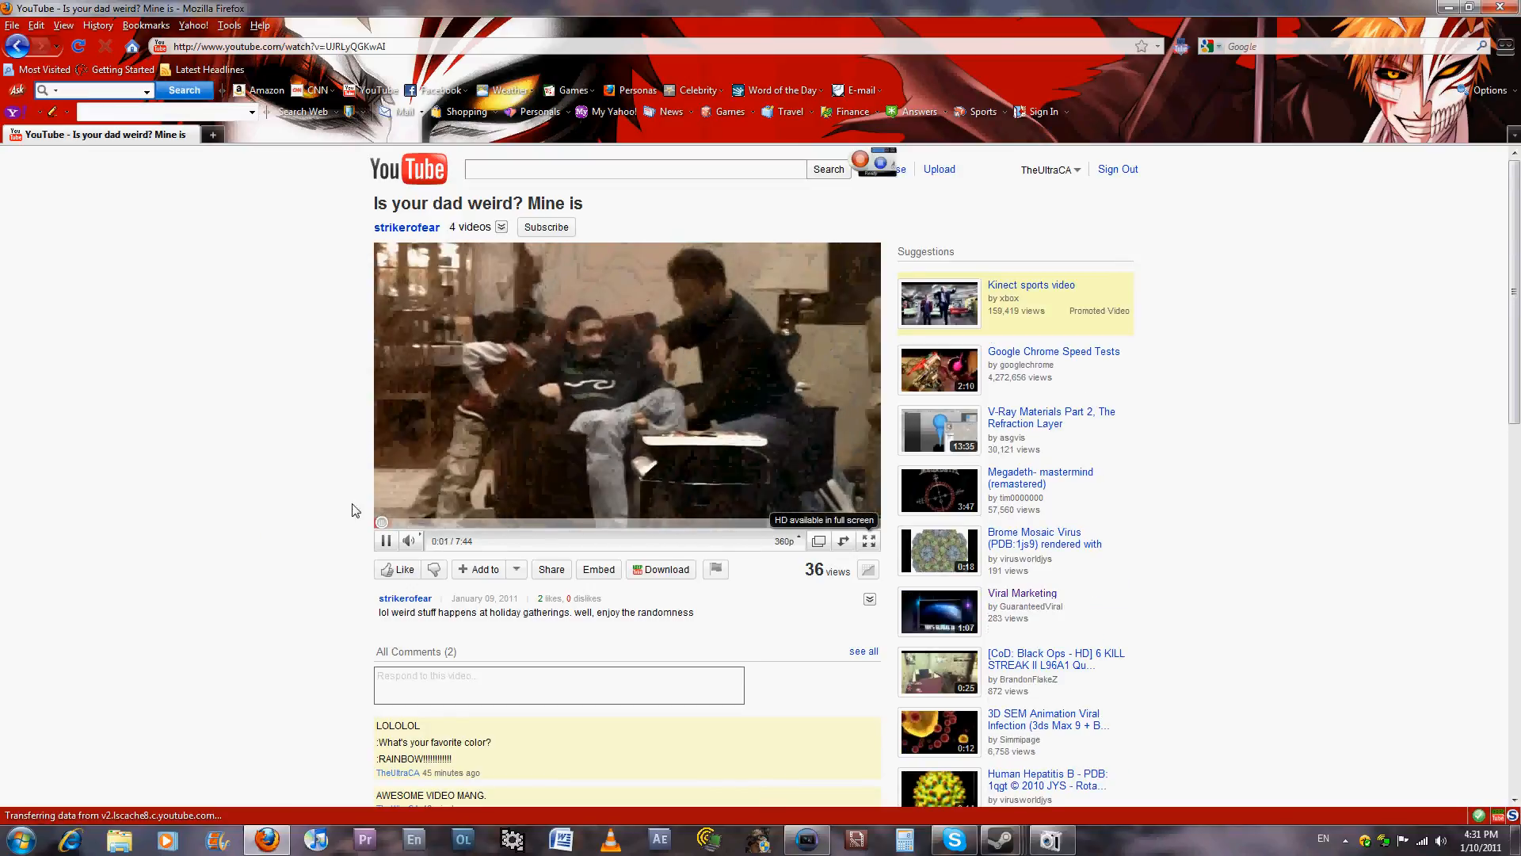
{"action": "mouse_move", "coordinate": [207, 381]}
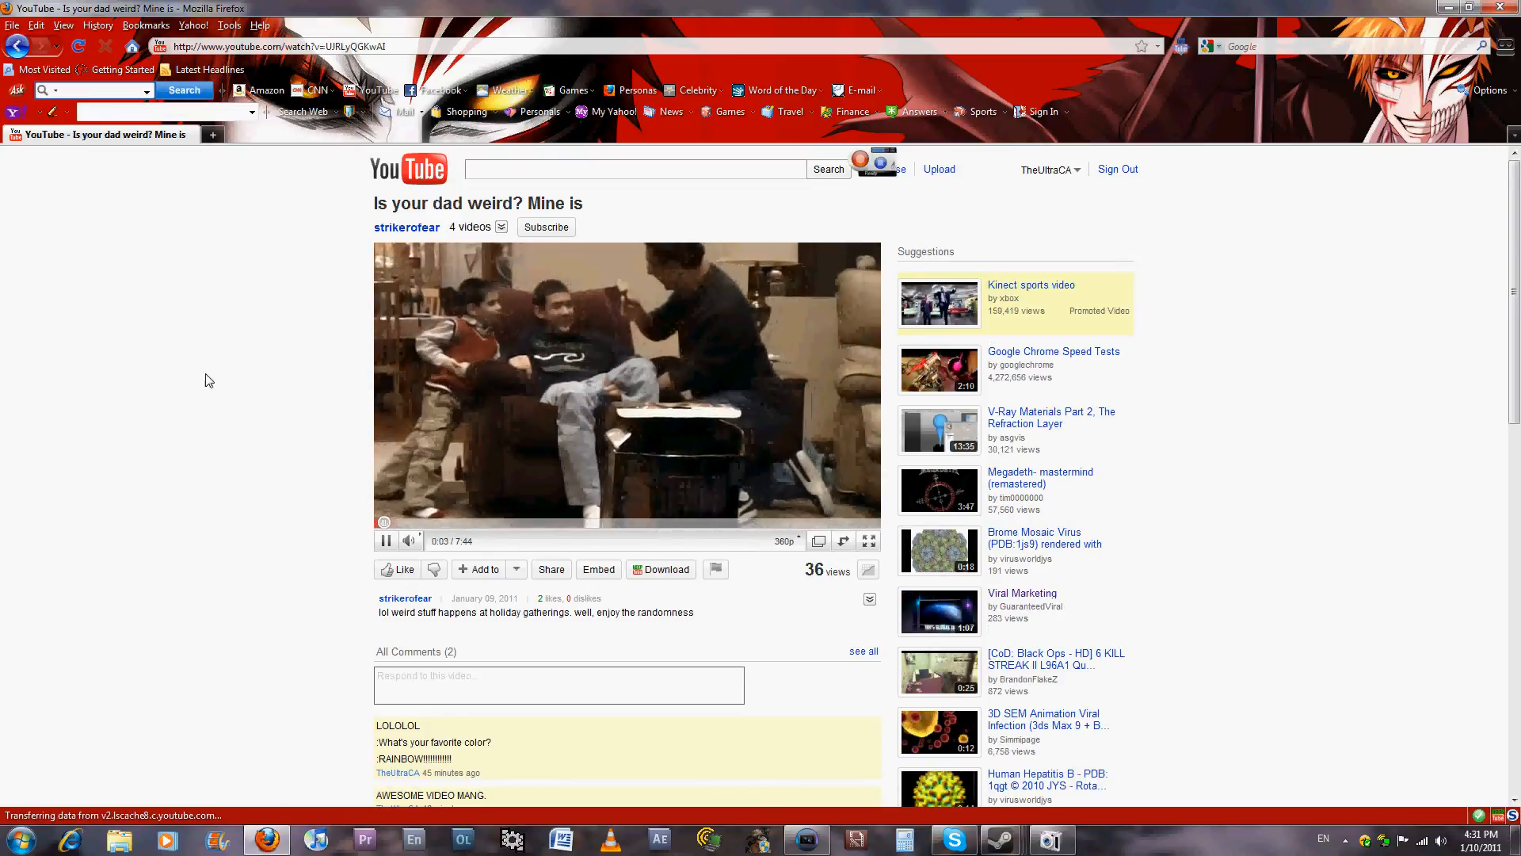